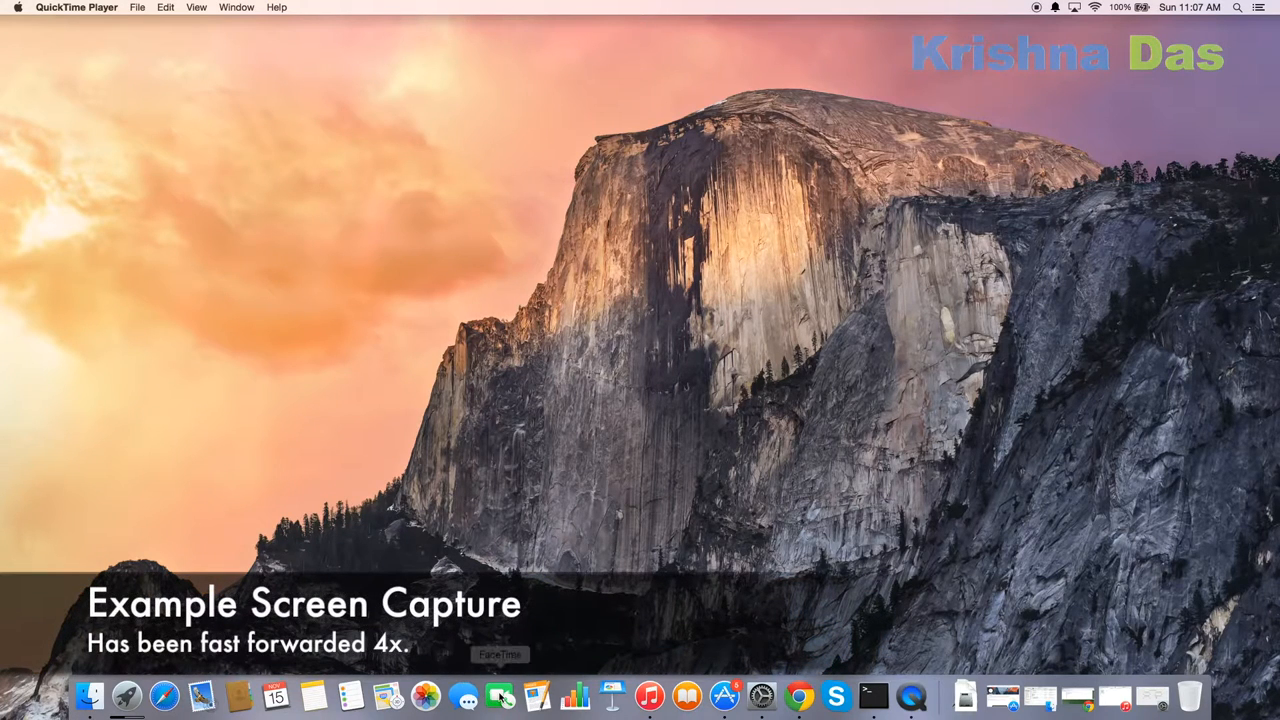
Step: Launch Pages from the Dock and start playback of the captured screen recording
left_click(530, 716)
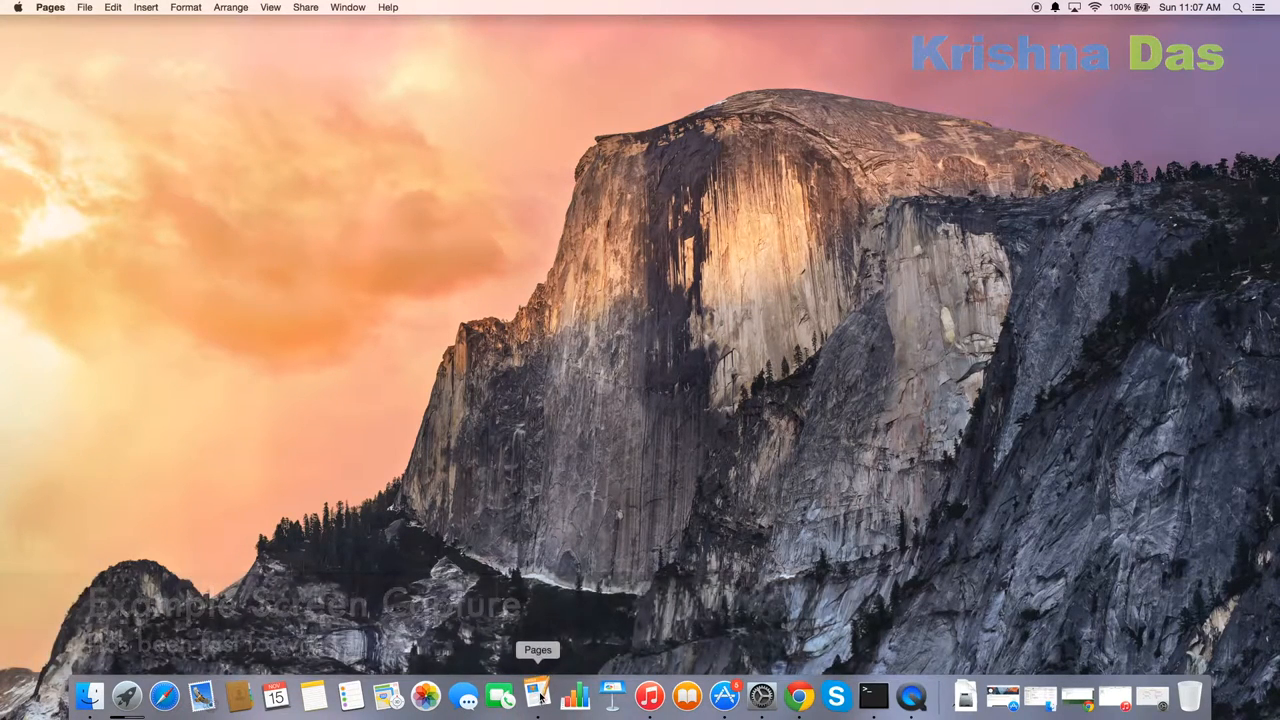
left_click(540, 688)
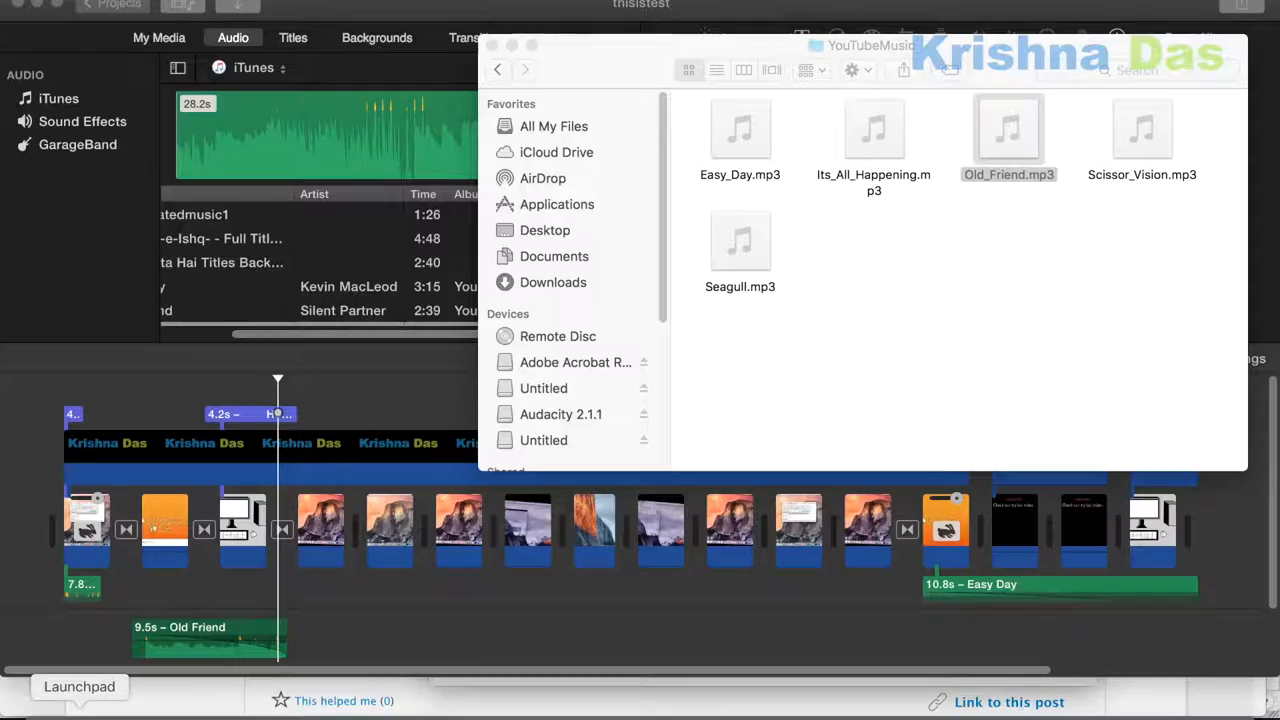
Step: Show the Launchpad app grid, then dismiss it to return to the desktop
left_click(78, 688)
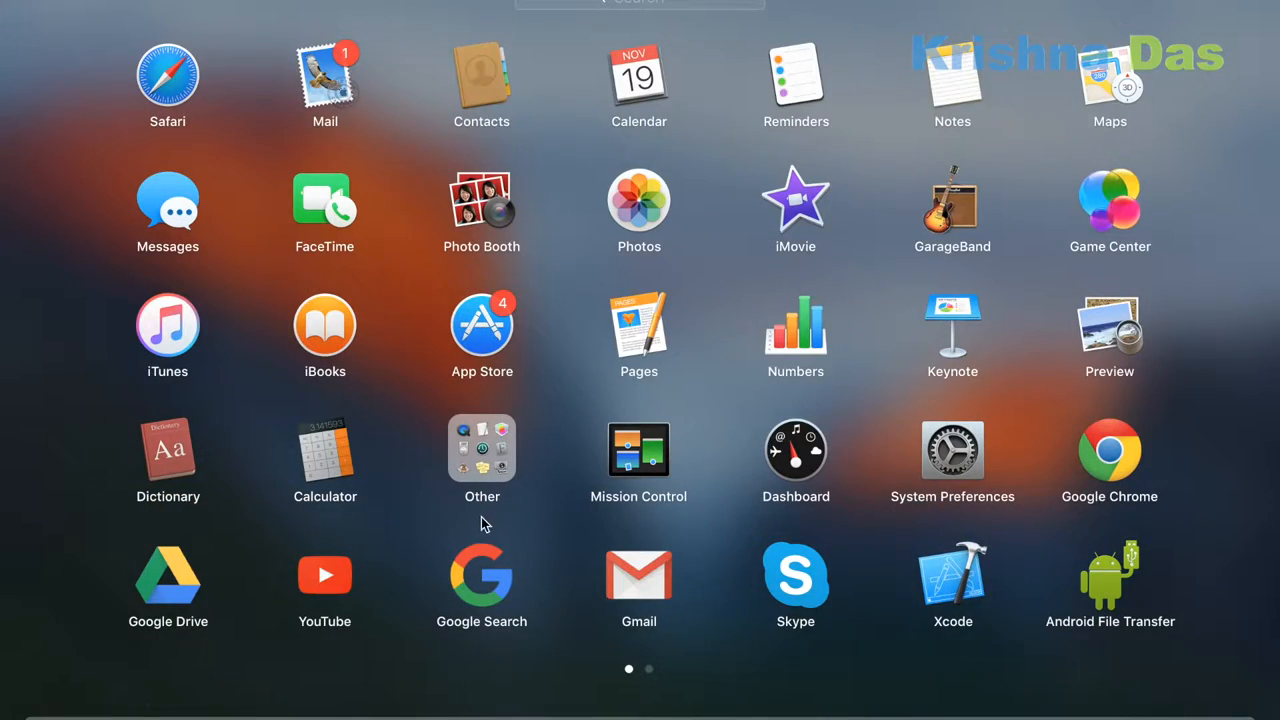
left_click(482, 448)
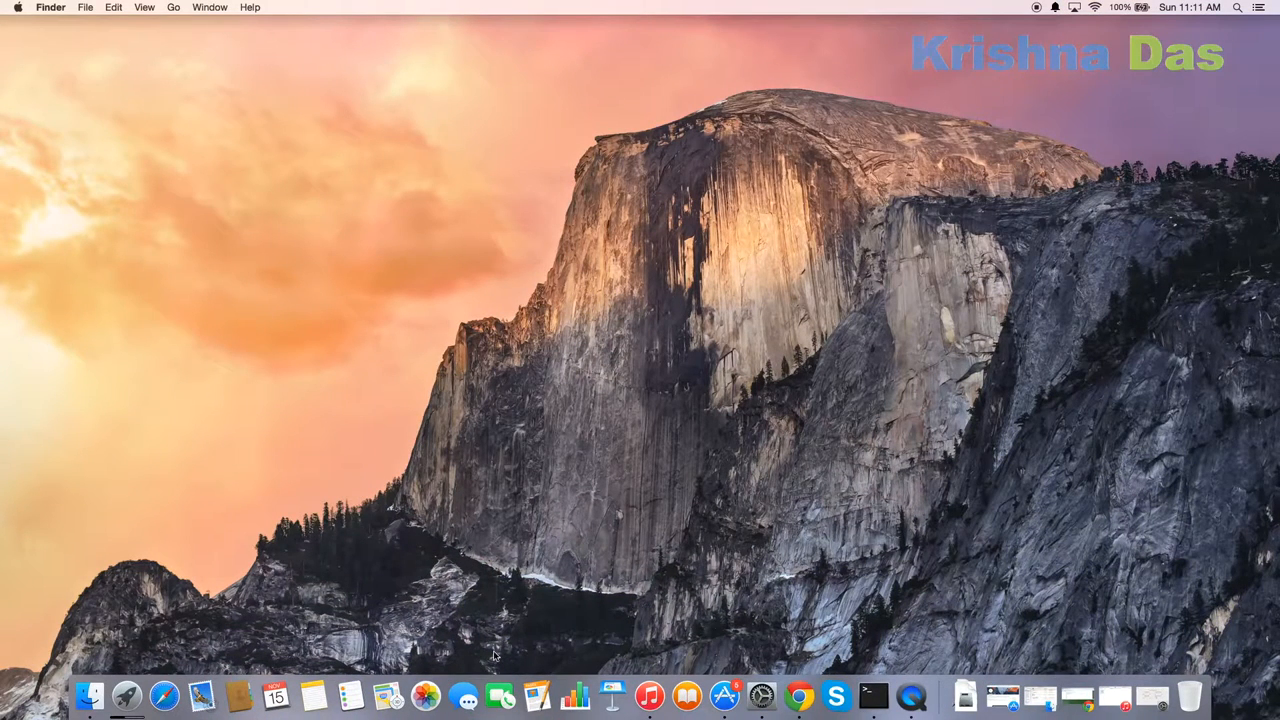
mouse_move(248, 668)
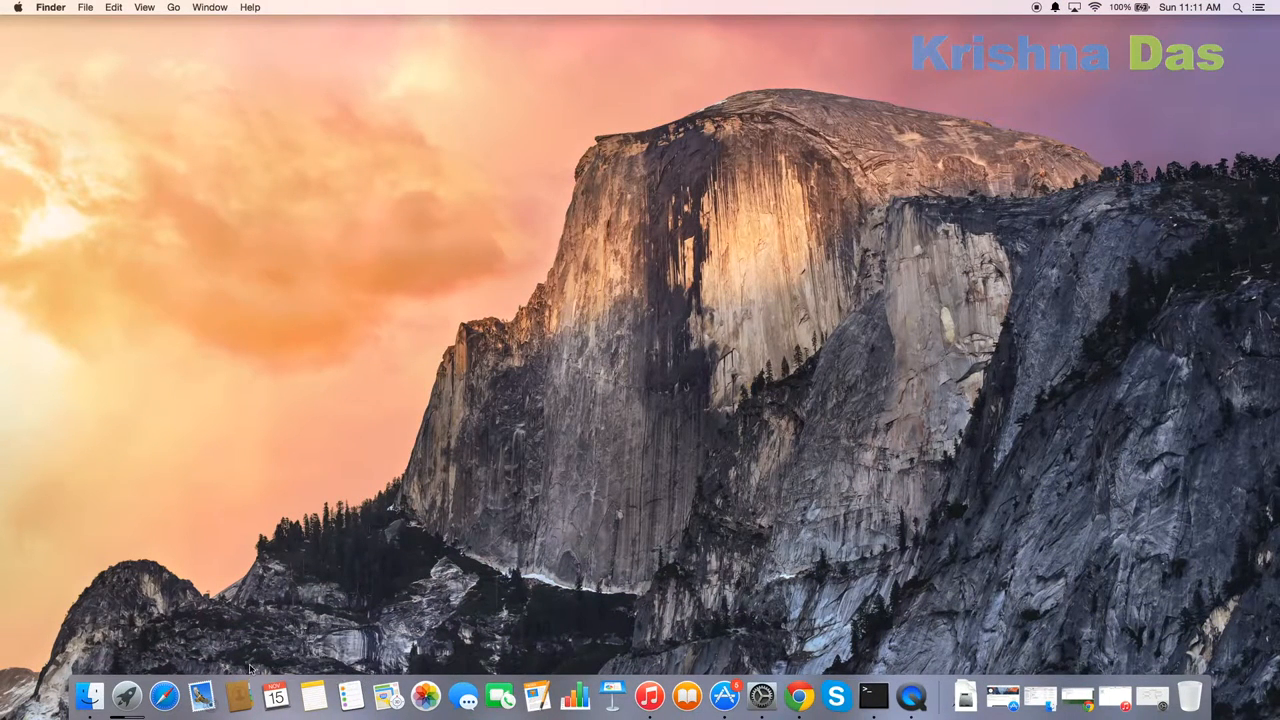
Step: Bring QuickTime Player frontmost with its Open dialog on the Documents folder
left_click(534, 704)
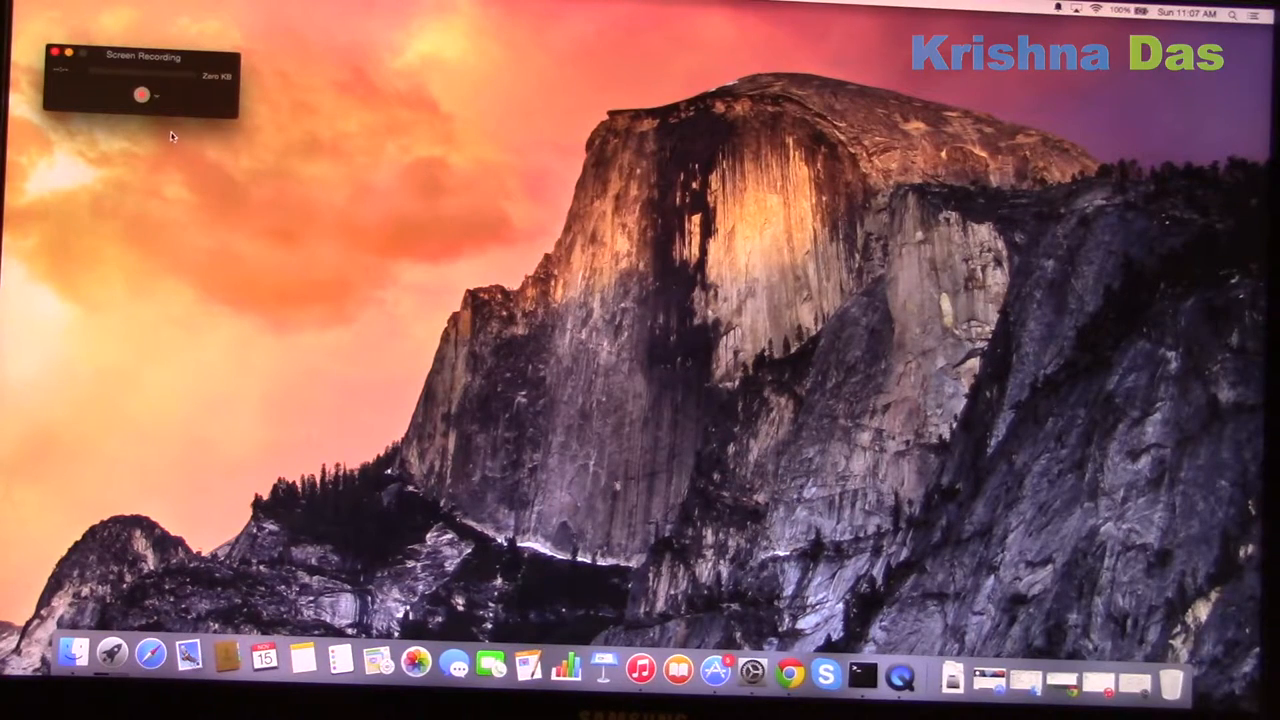
left_click(152, 96)
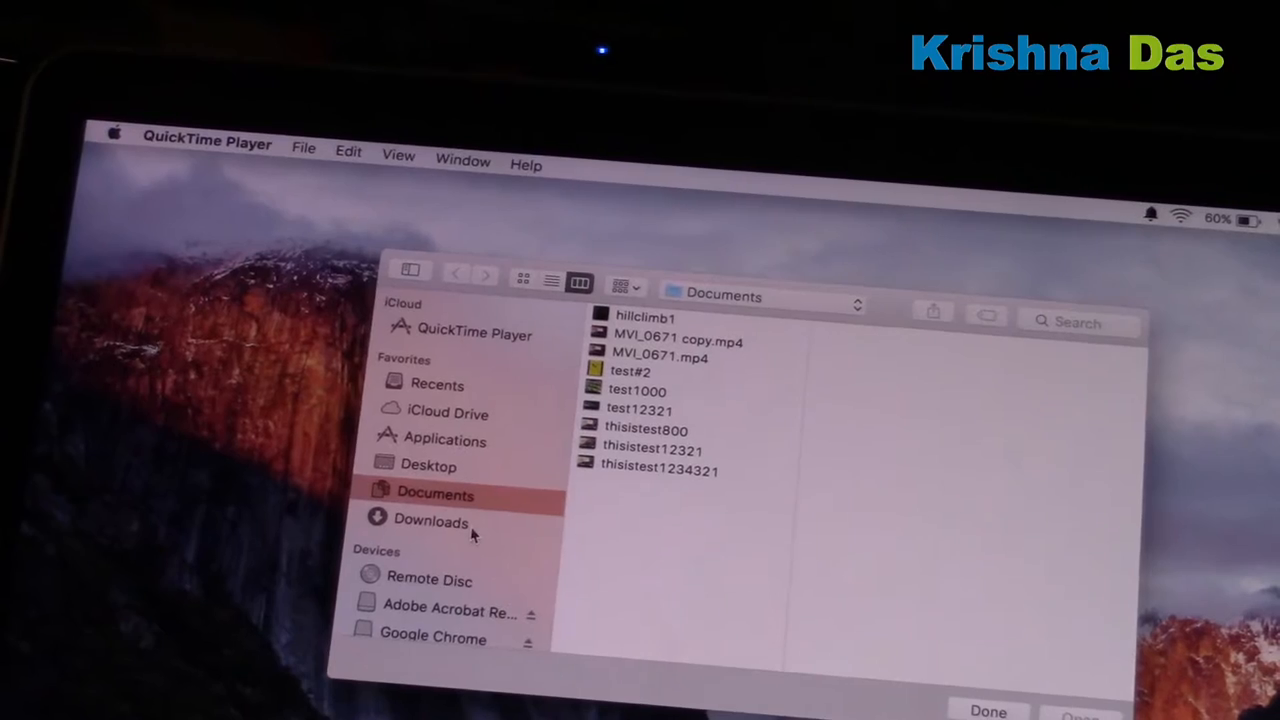
Step: Start a new screen recording from the File menu and capture about six seconds
left_click(300, 148)
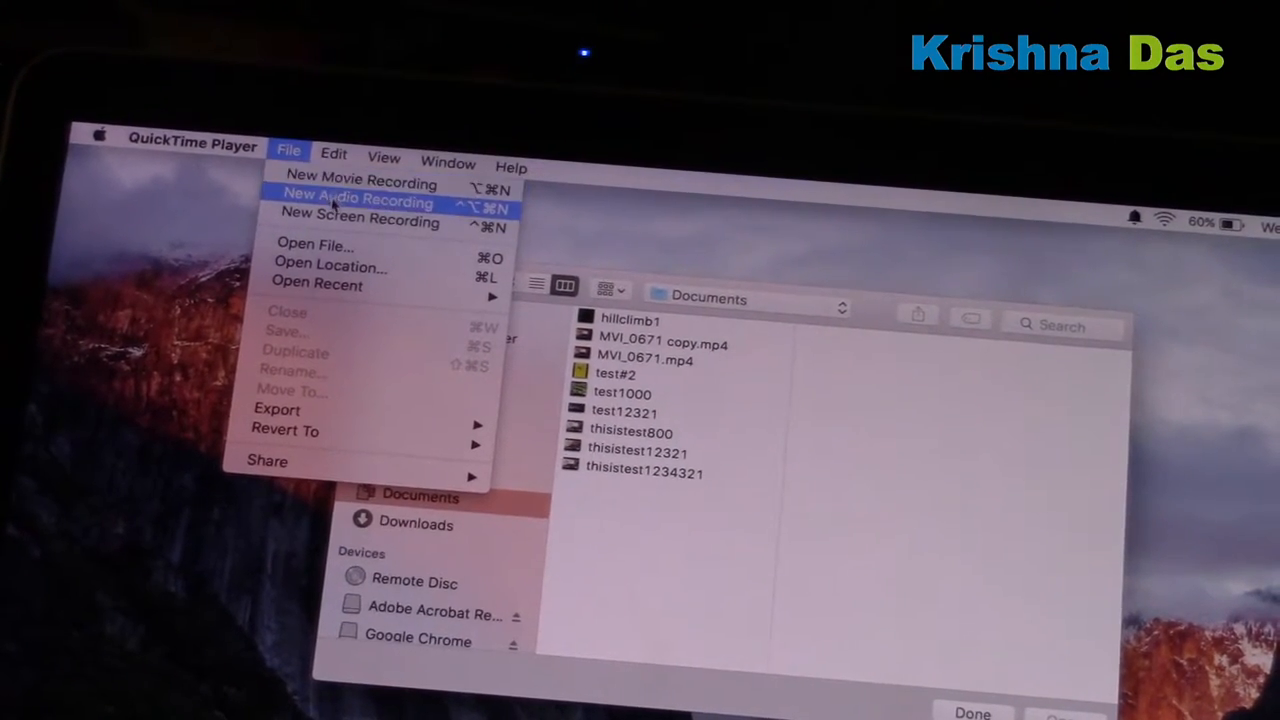
left_click(356, 220)
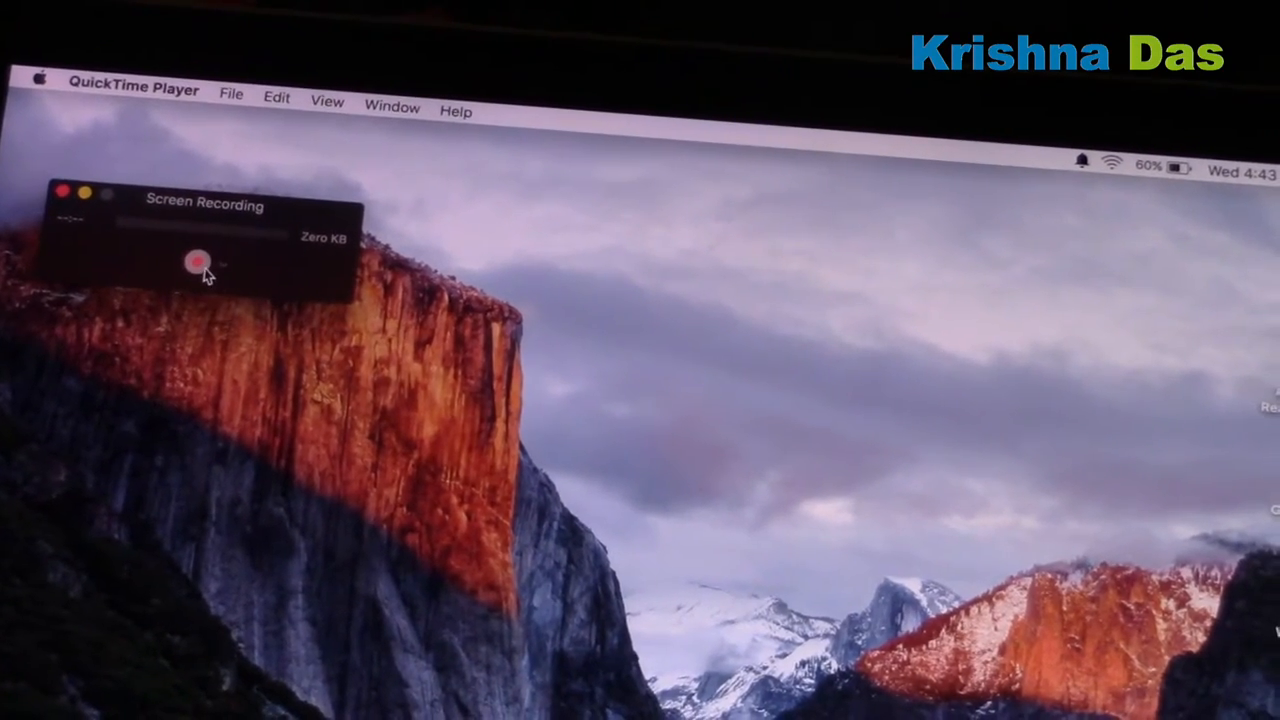
left_click(196, 262)
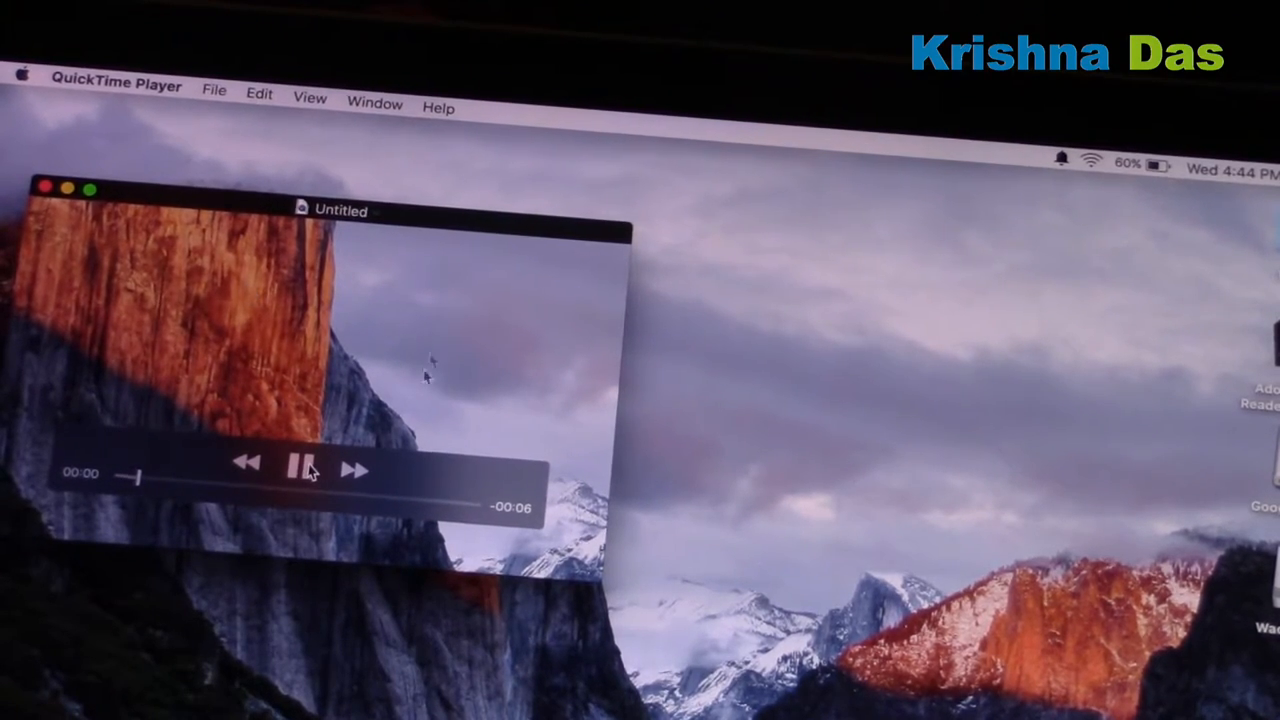
Step: Close the Untitled recording window via the Window menu, leaving only the desktop
left_click(376, 104)
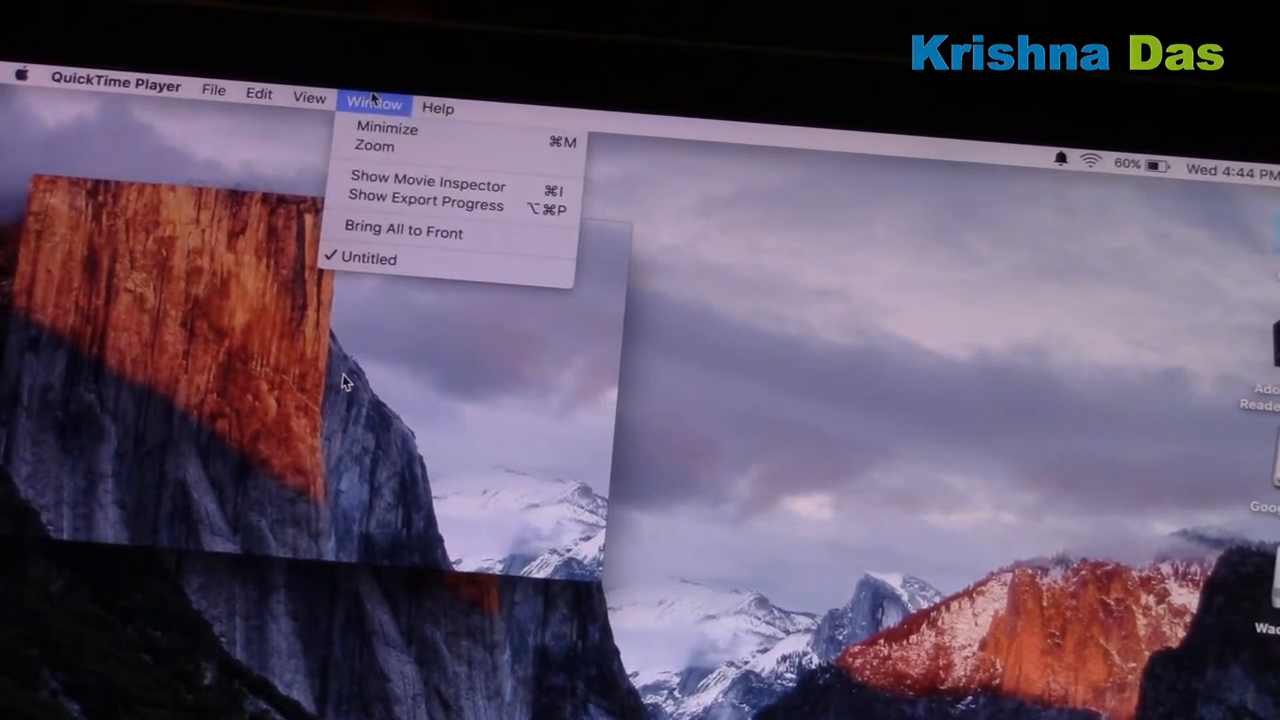
left_click(422, 184)
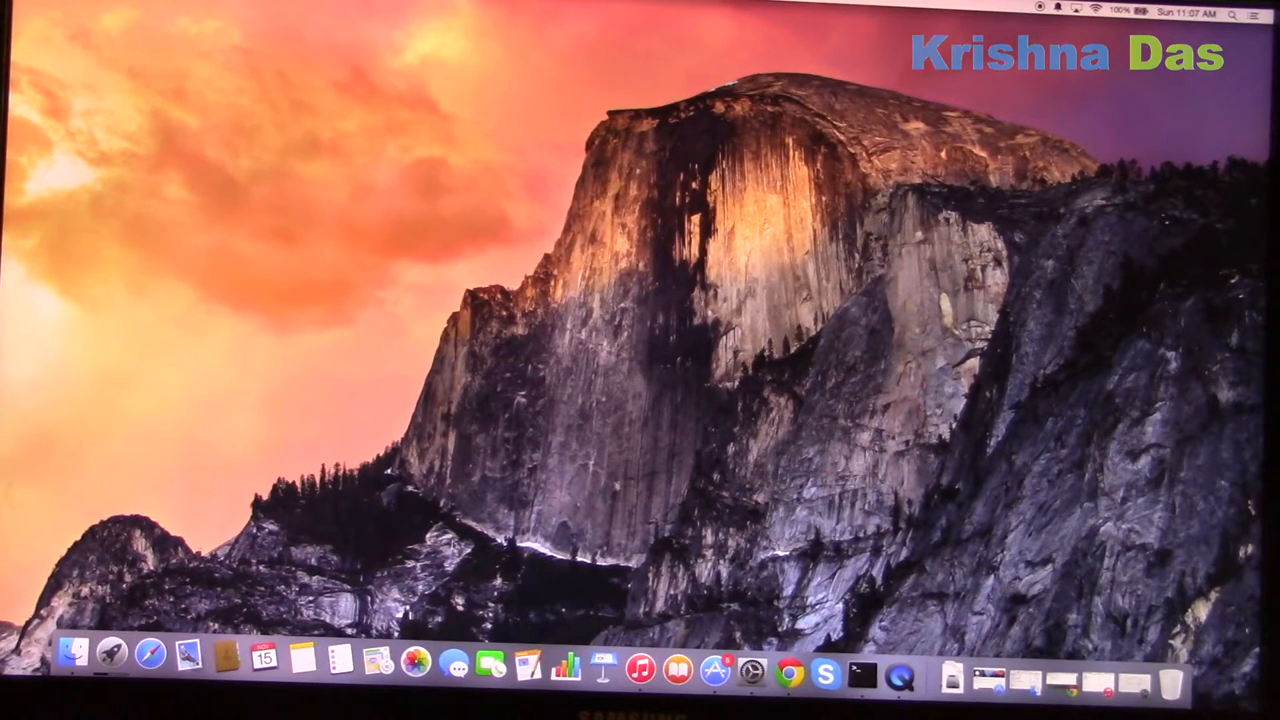
mouse_move(496, 690)
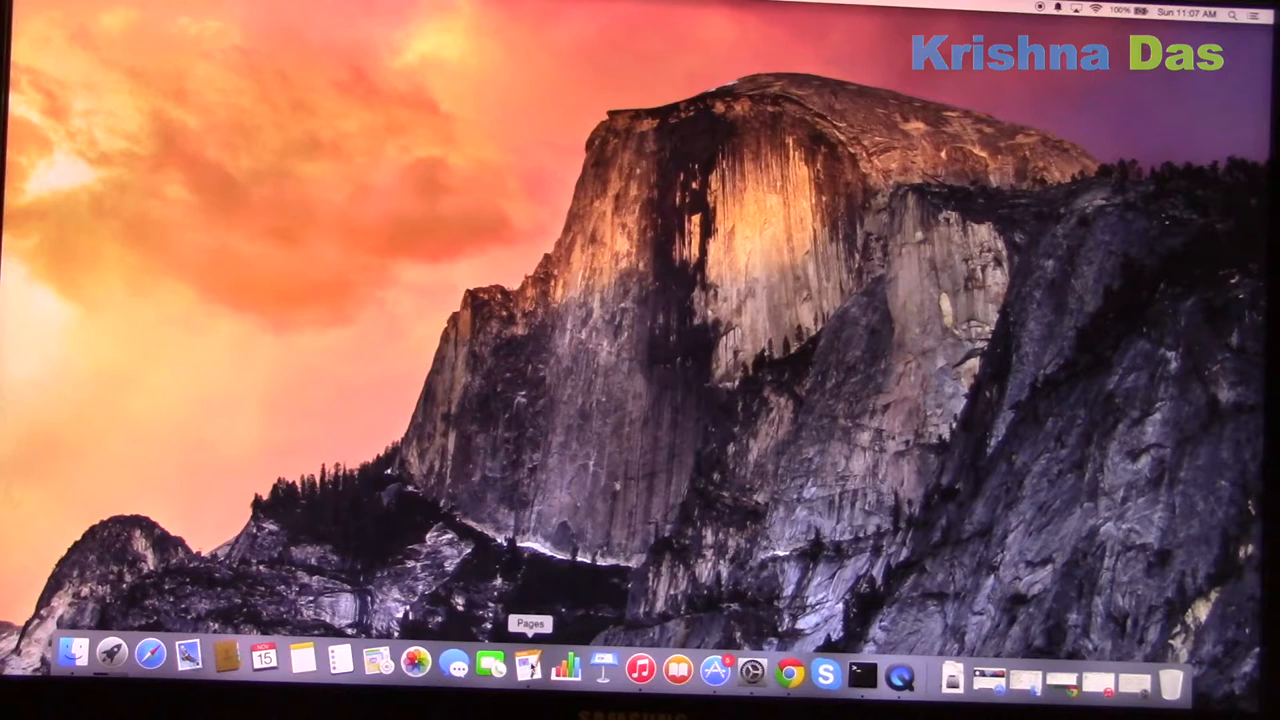
left_click(530, 670)
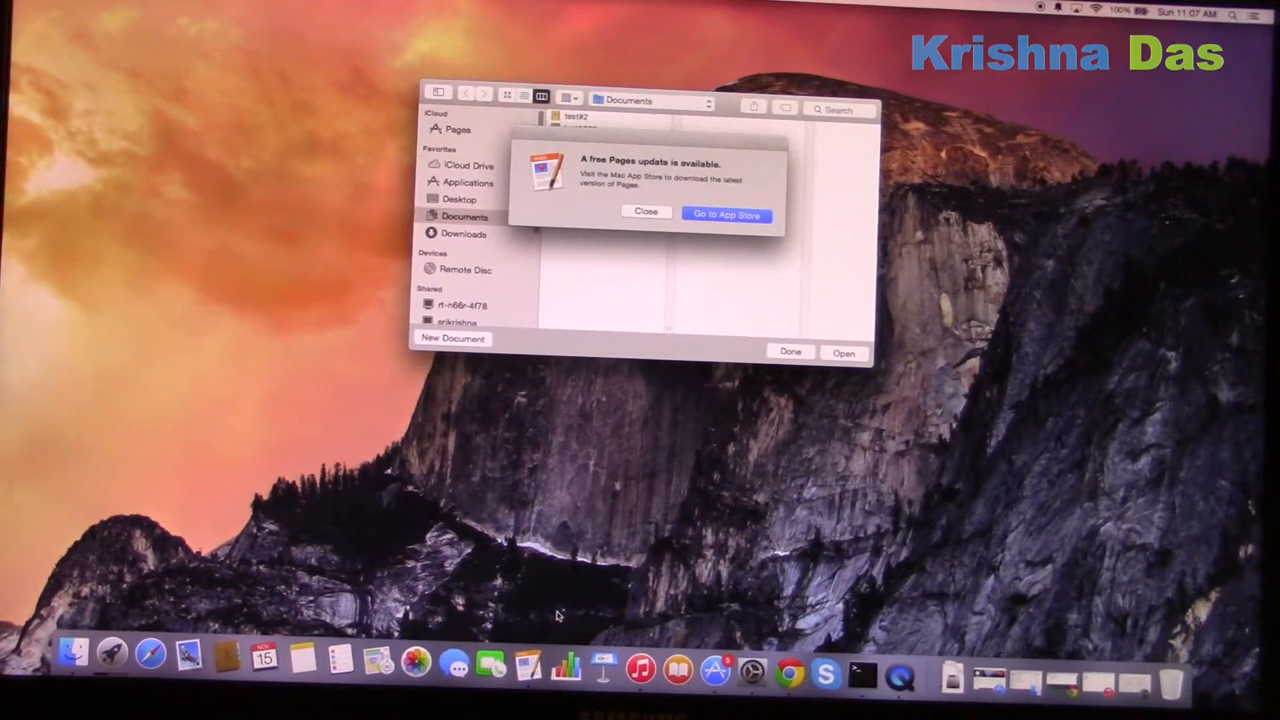
left_click(644, 212)
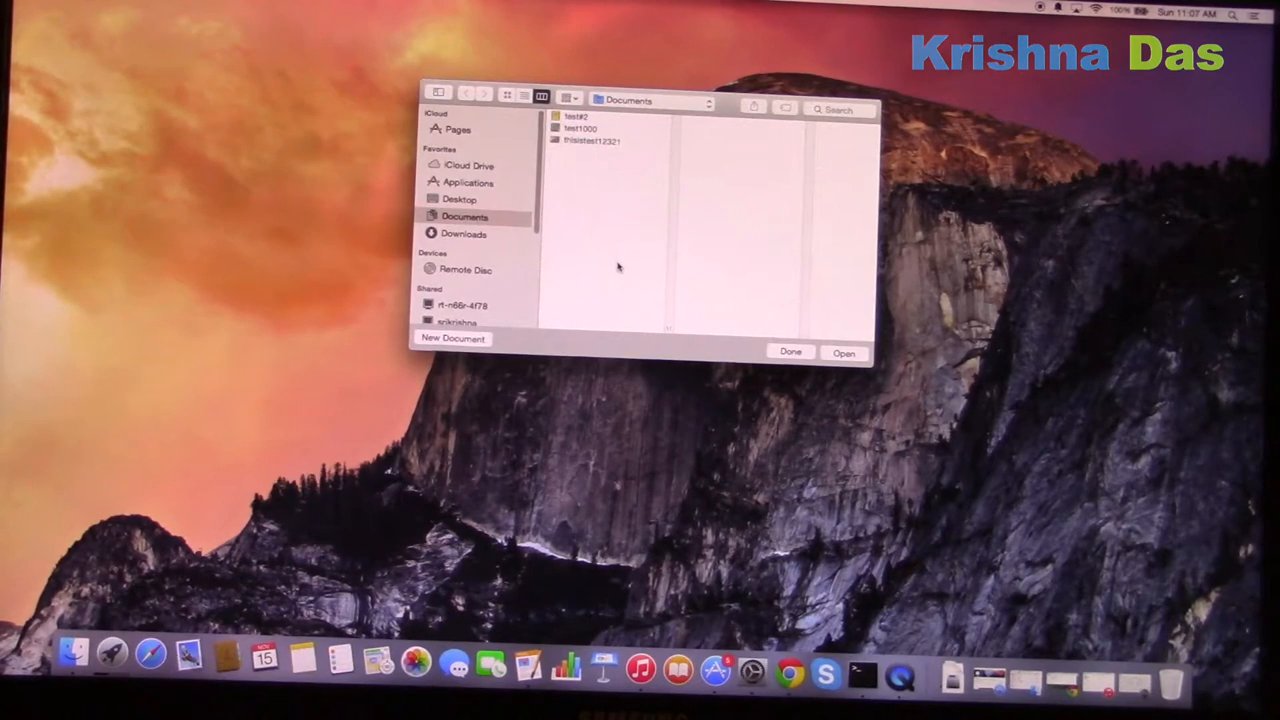
left_click(792, 352)
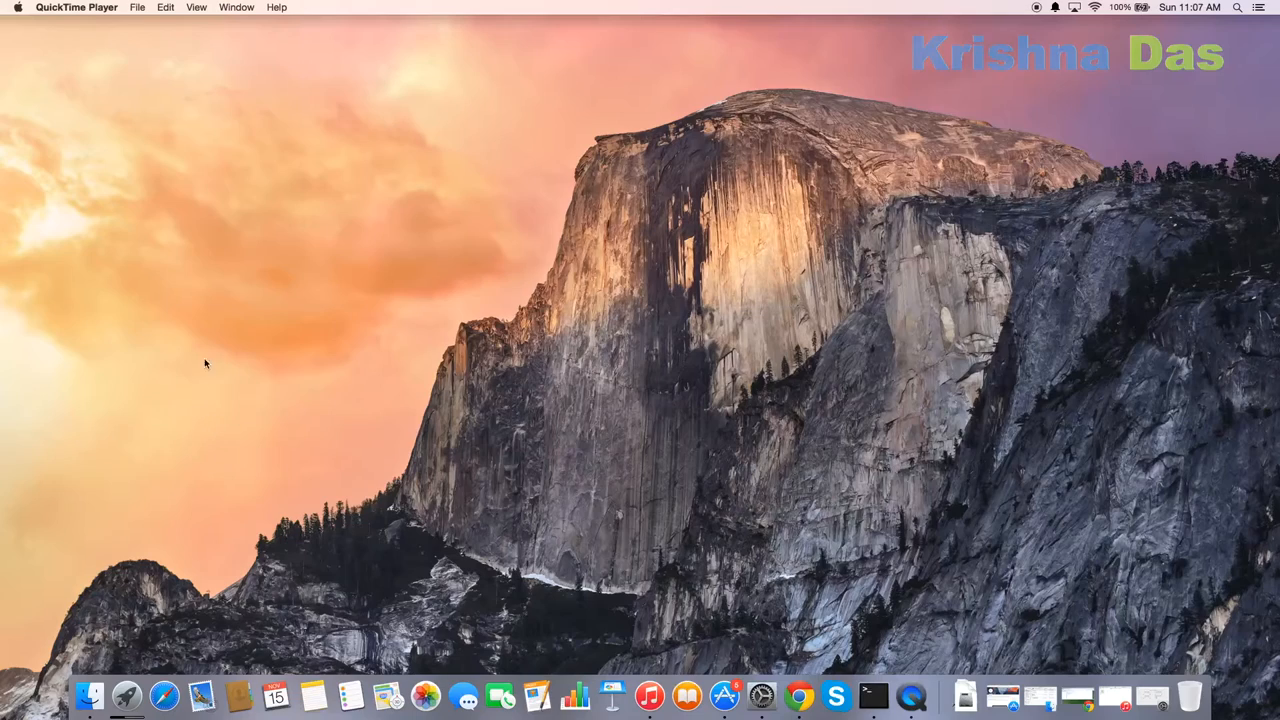
mouse_move(436, 596)
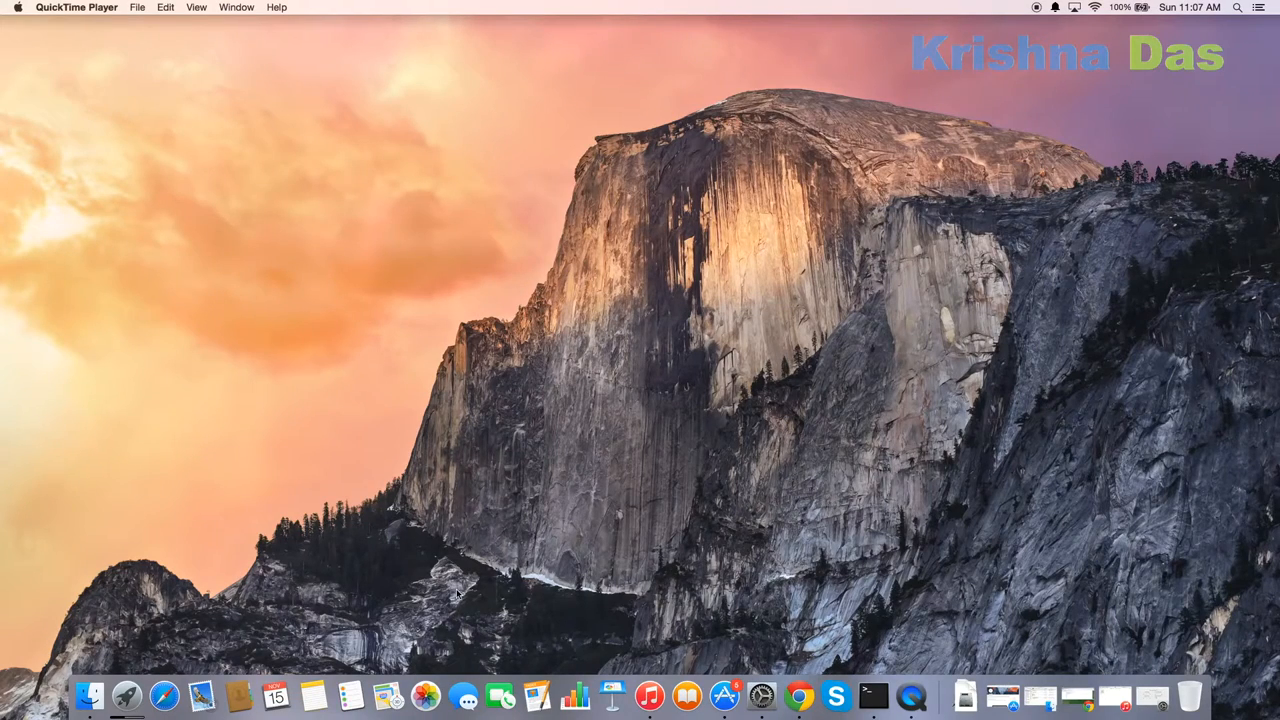
mouse_move(502, 710)
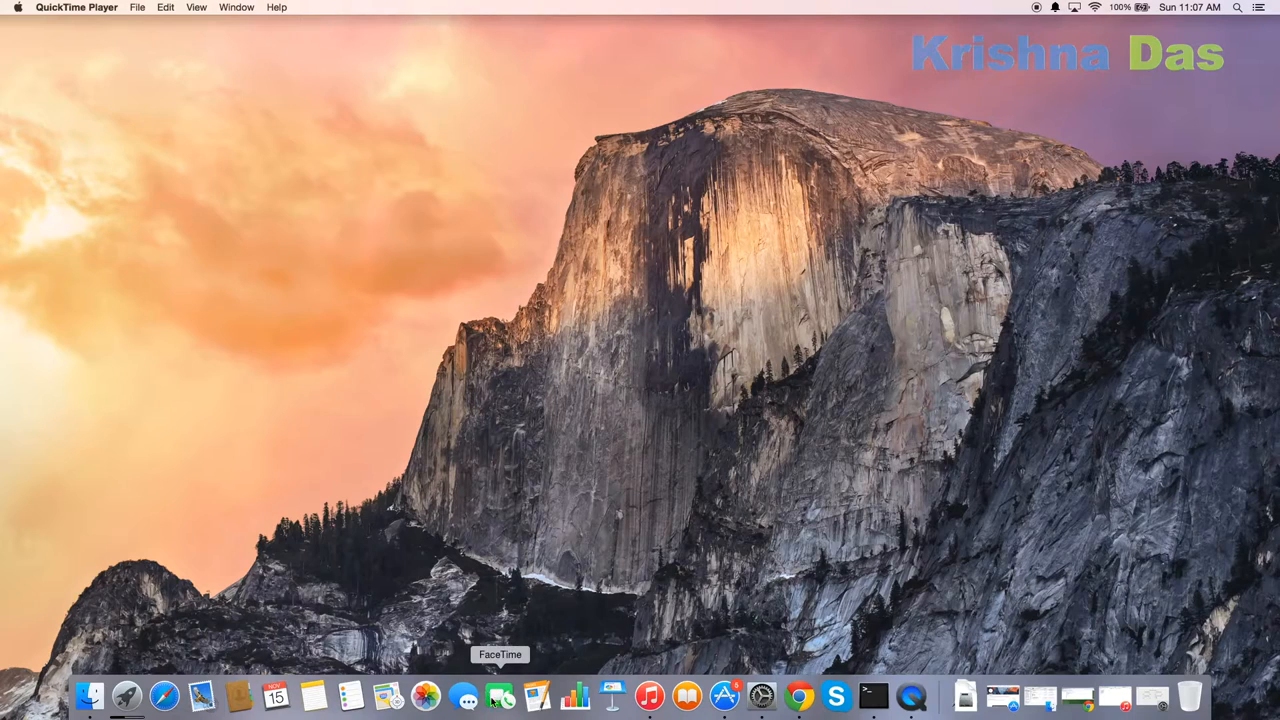
mouse_move(534, 710)
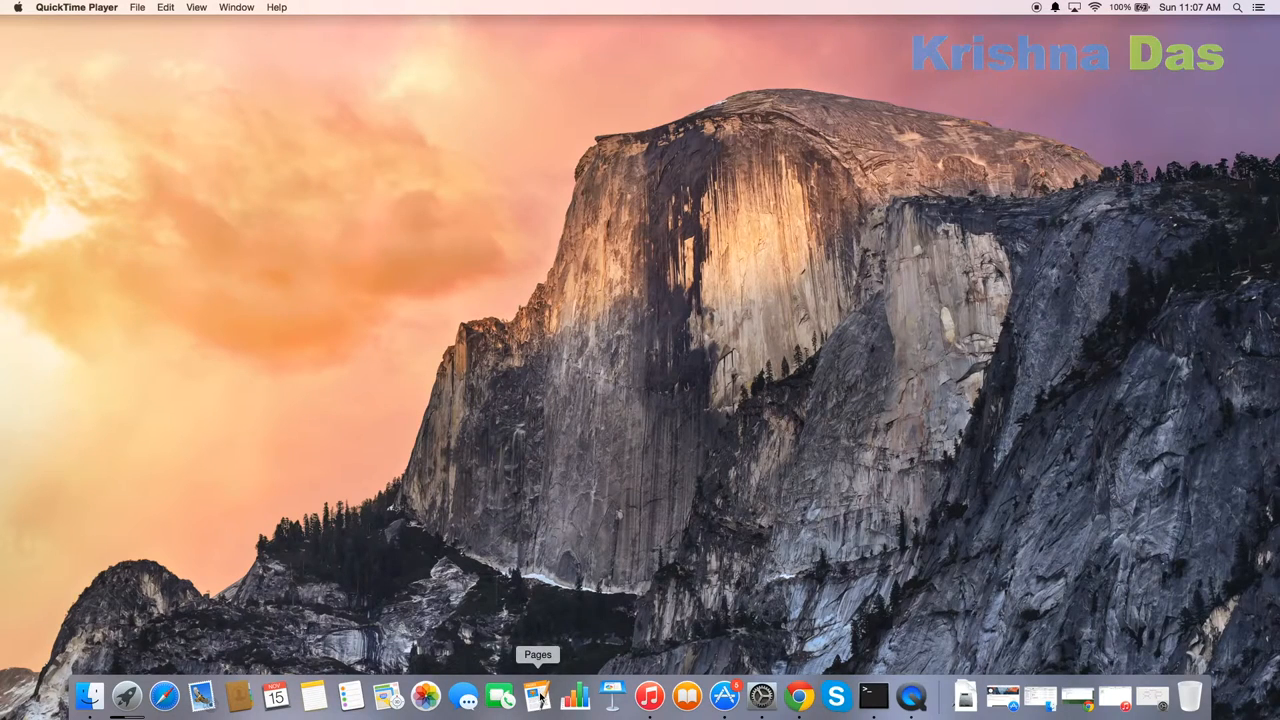
left_click(538, 716)
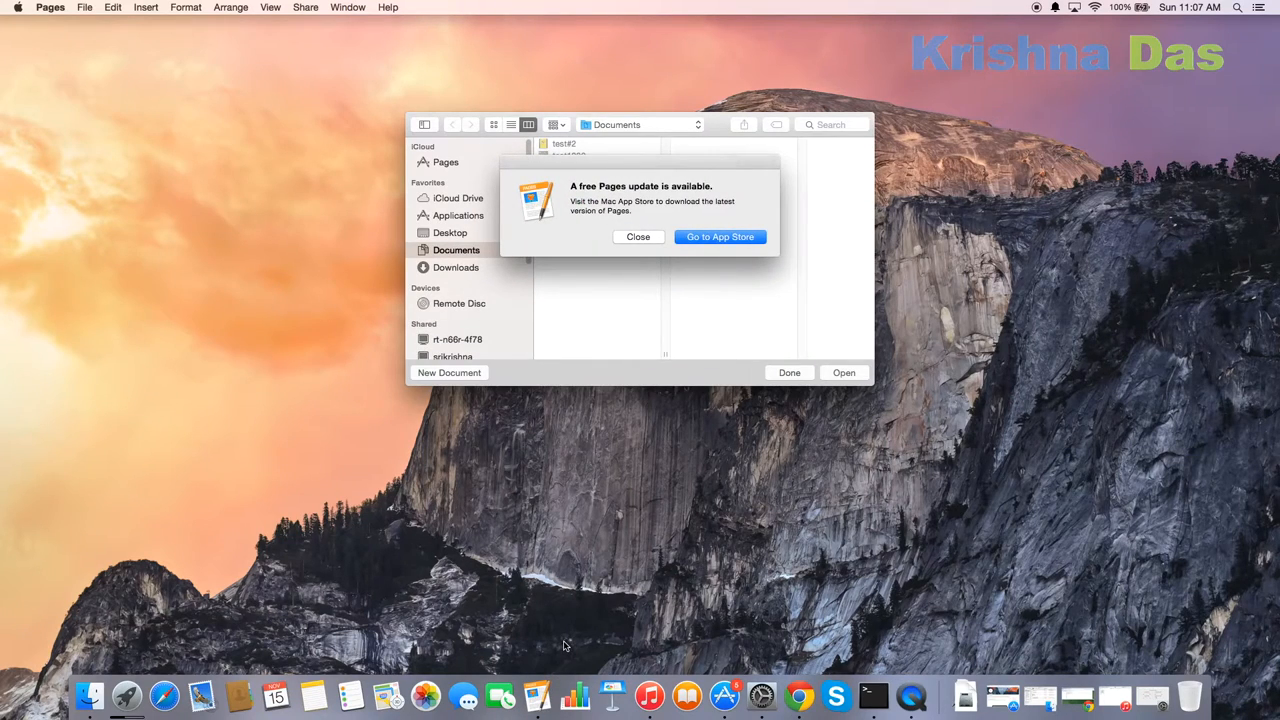
left_click(638, 236)
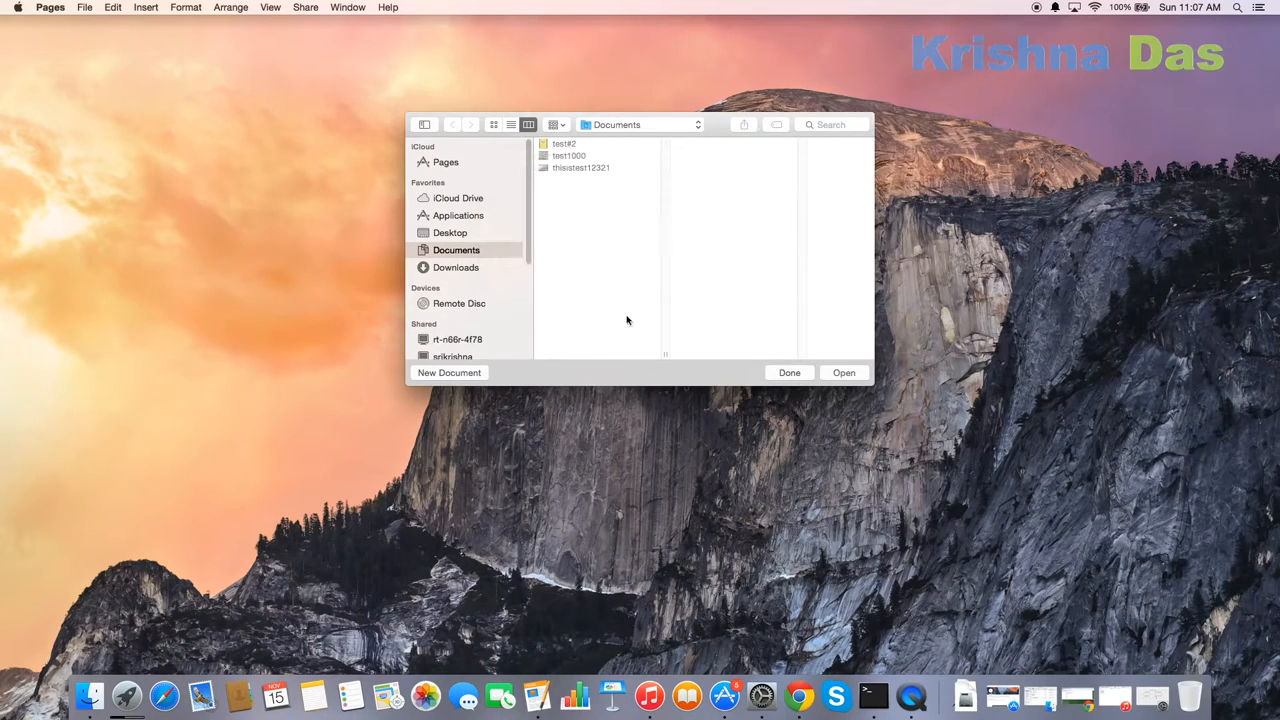
mouse_move(612, 294)
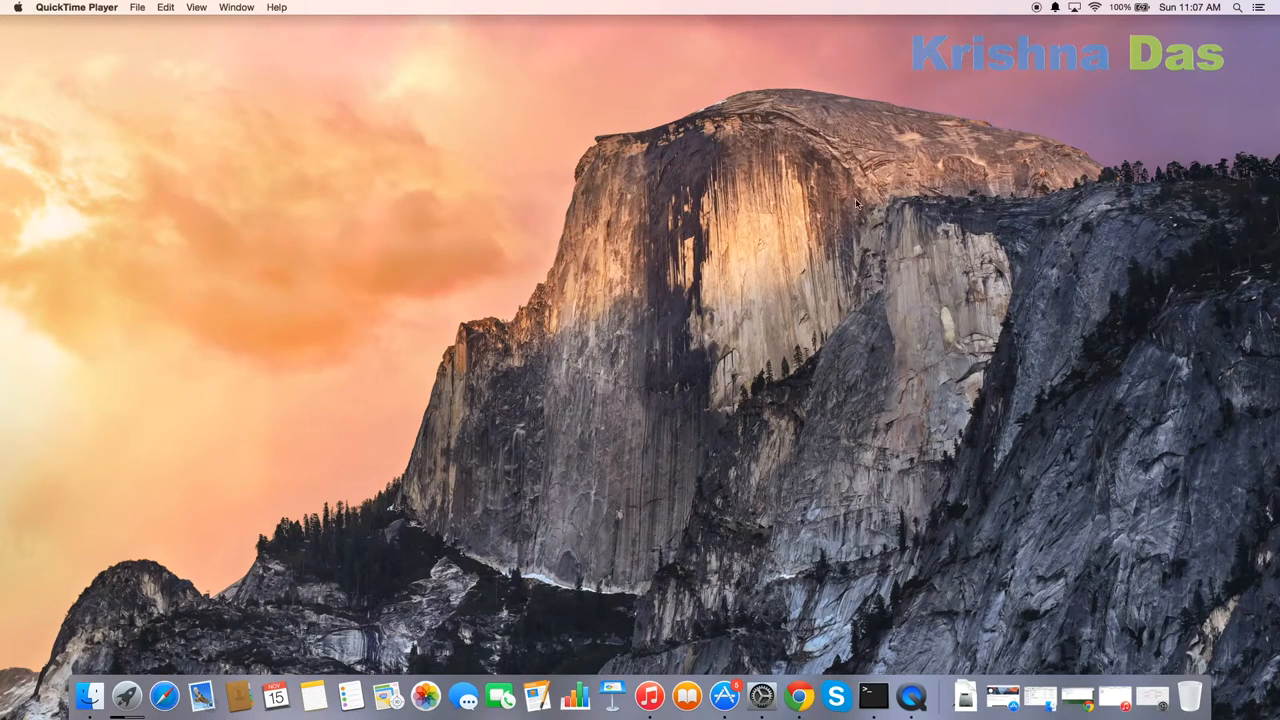
mouse_move(764, 320)
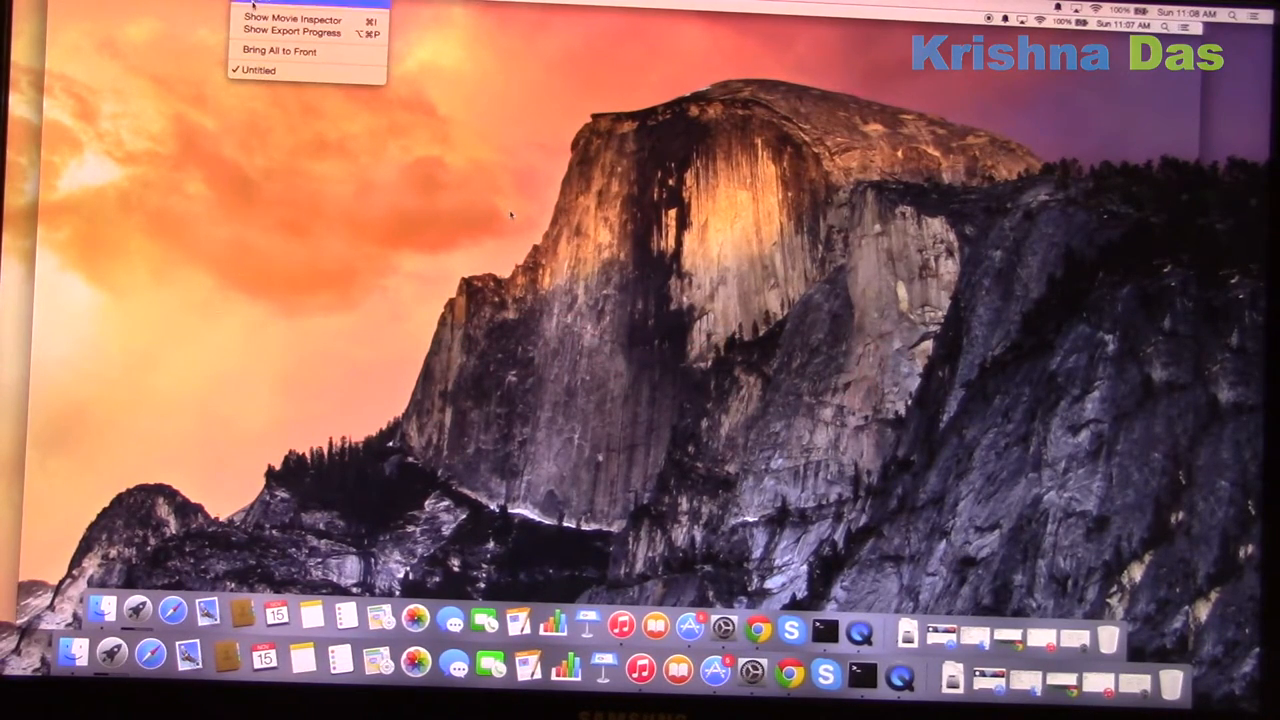
left_click(300, 18)
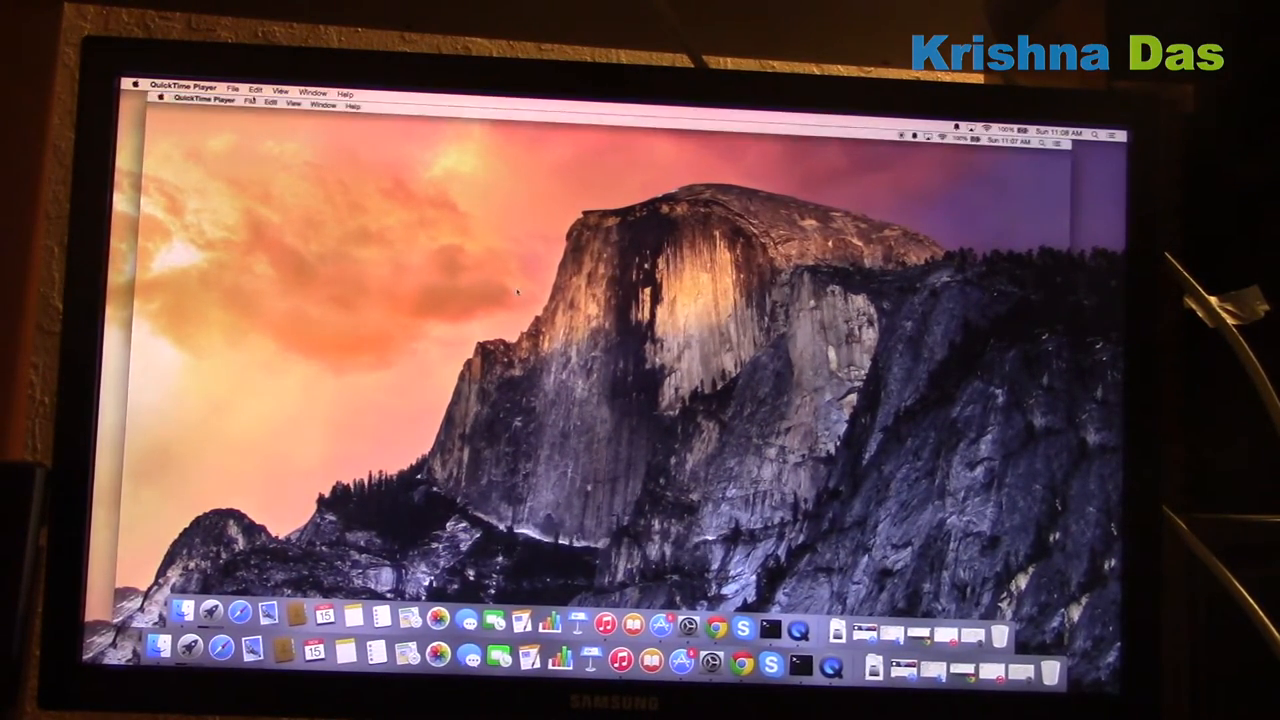
Step: Bring up the save prompt for the Untitled recording, destination Documents
left_click(236, 84)
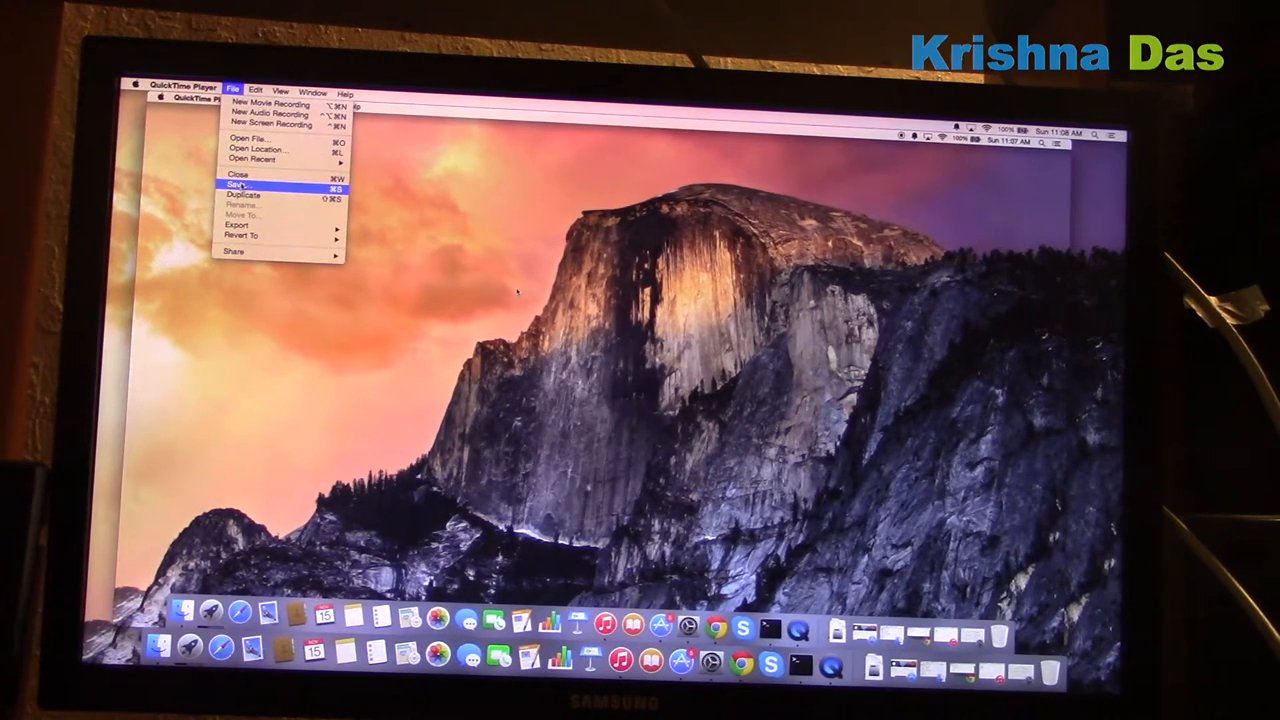
left_click(244, 184)
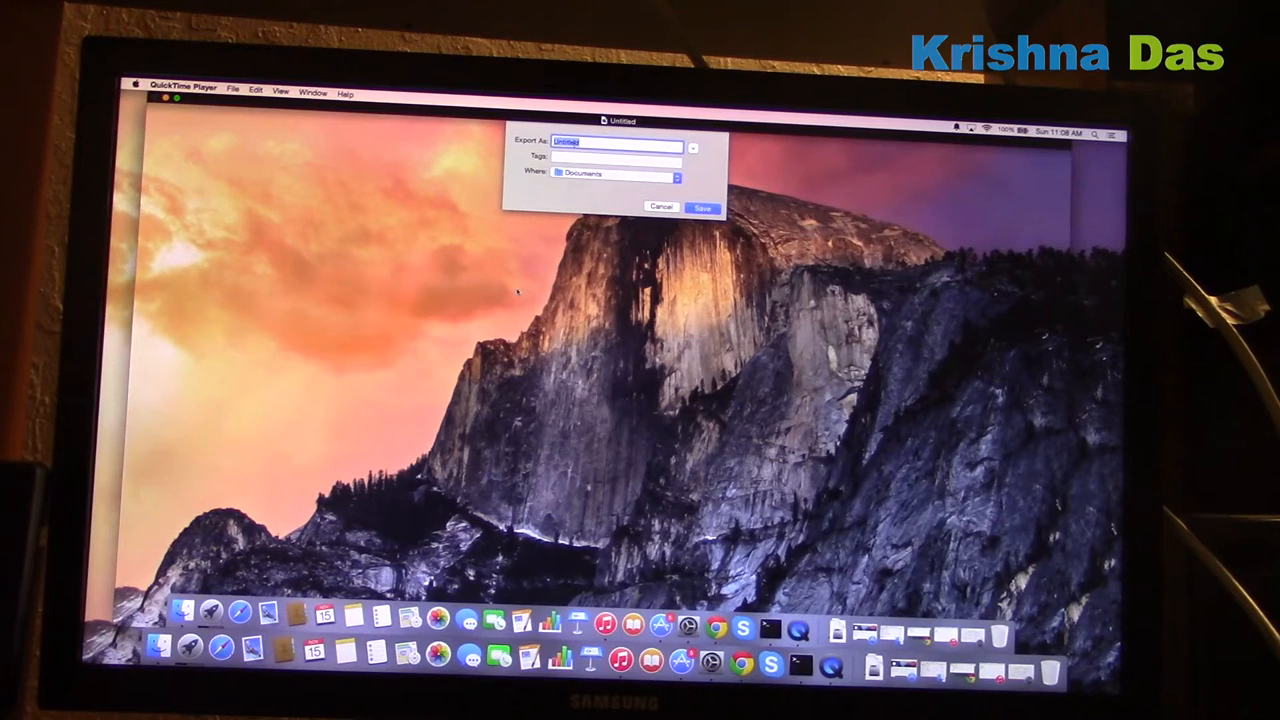